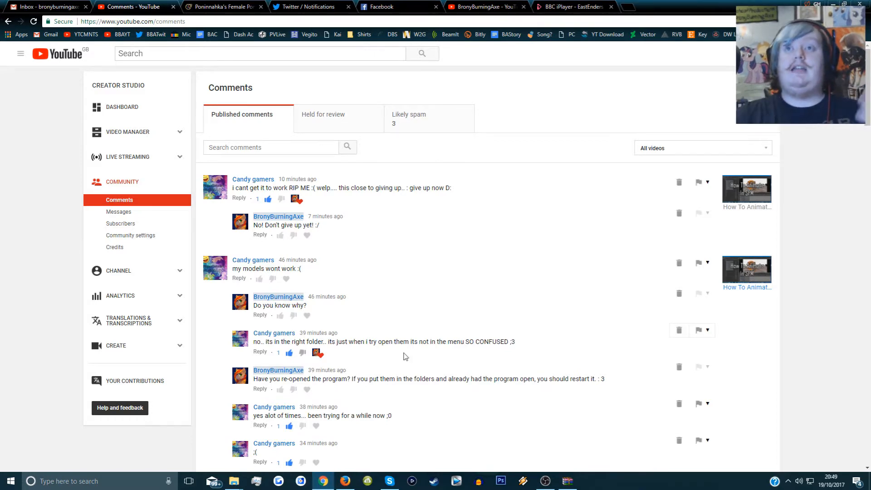
Bring the downloaded pony models archive to the front and enter its mlp_overhaul_bulk folder.
{"action": "left_click", "coordinate": [222, 7]}
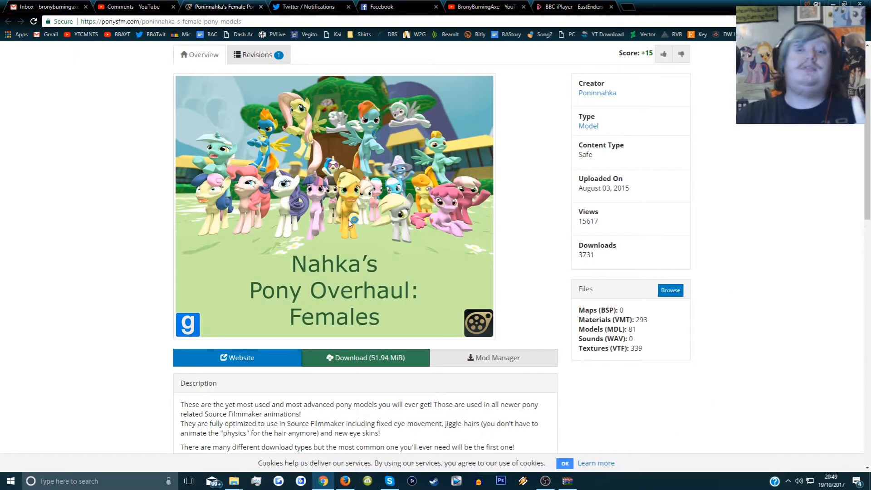
{"action": "left_click", "coordinate": [134, 7]}
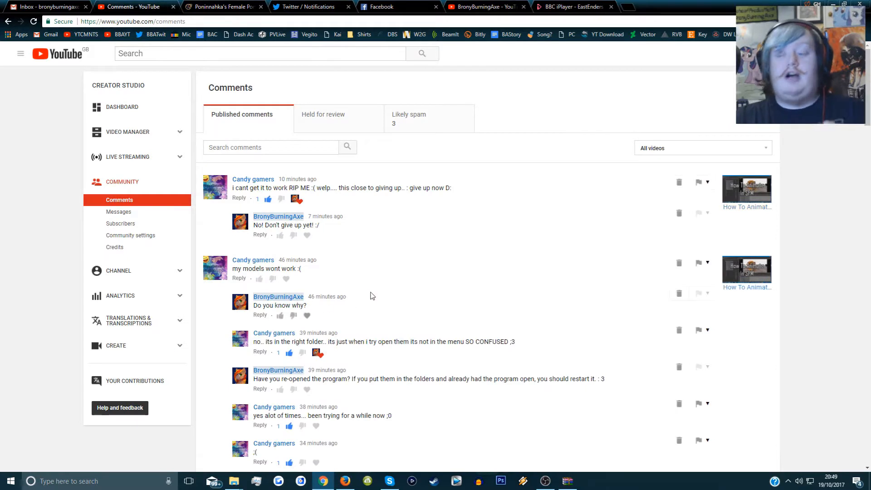
{"action": "mouse_move", "coordinate": [377, 288]}
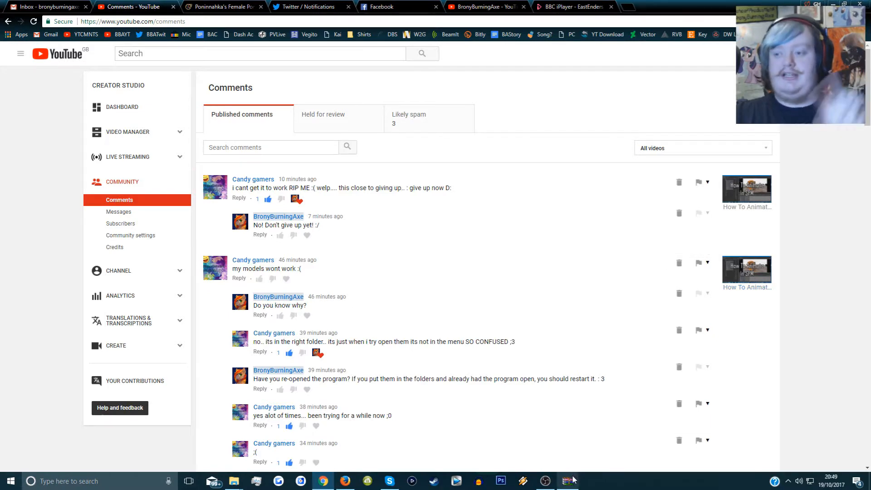
{"action": "left_click", "coordinate": [567, 481]}
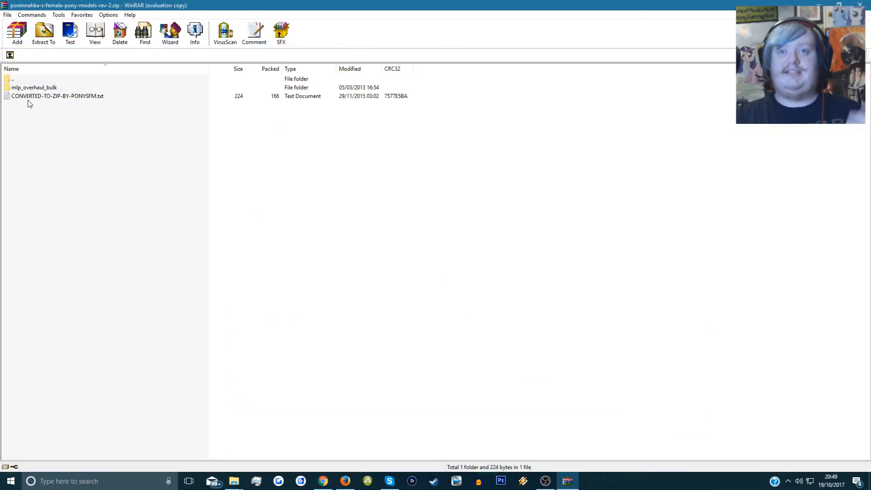
{"action": "left_click", "coordinate": [57, 96]}
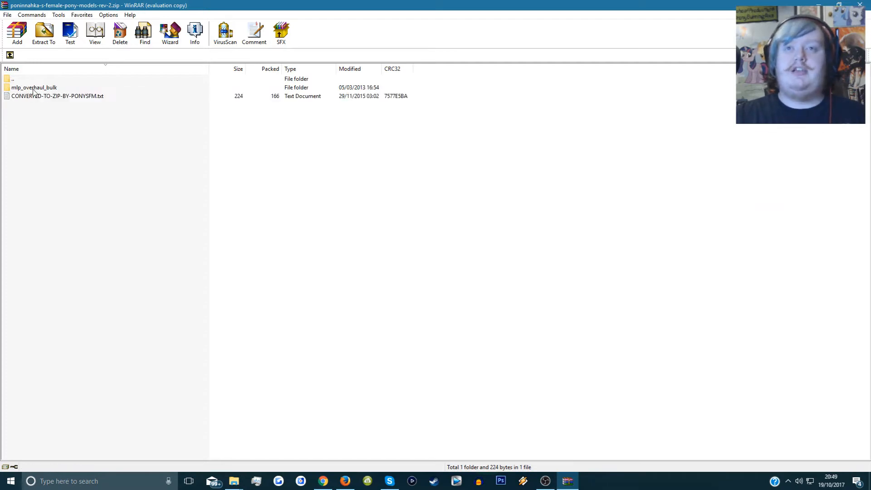
{"action": "double_click", "coordinate": [28, 87]}
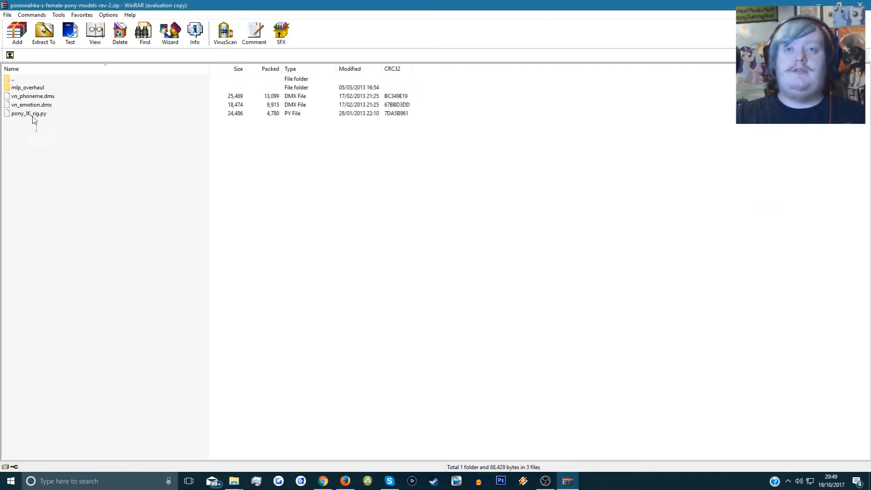
Browse into mlp_overhaul, return to the bulk folder and select the pony_IK_rig.py script.
{"action": "left_click", "coordinate": [27, 87]}
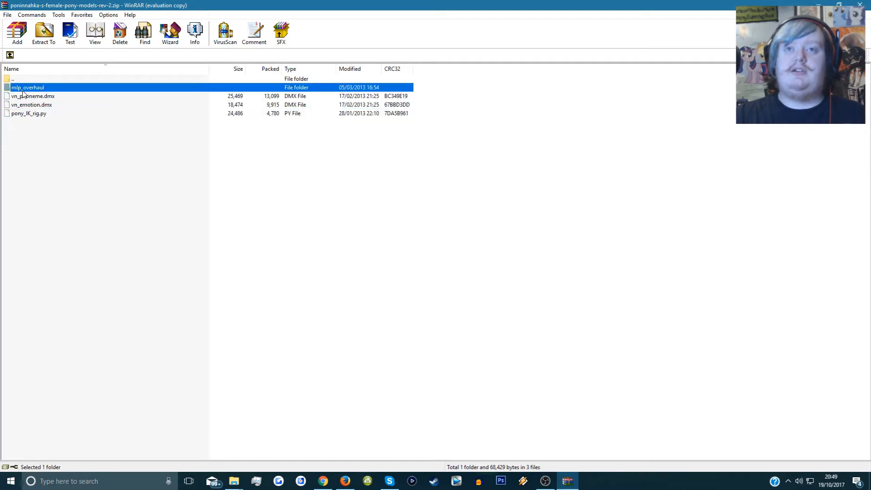
{"action": "double_click", "coordinate": [27, 88]}
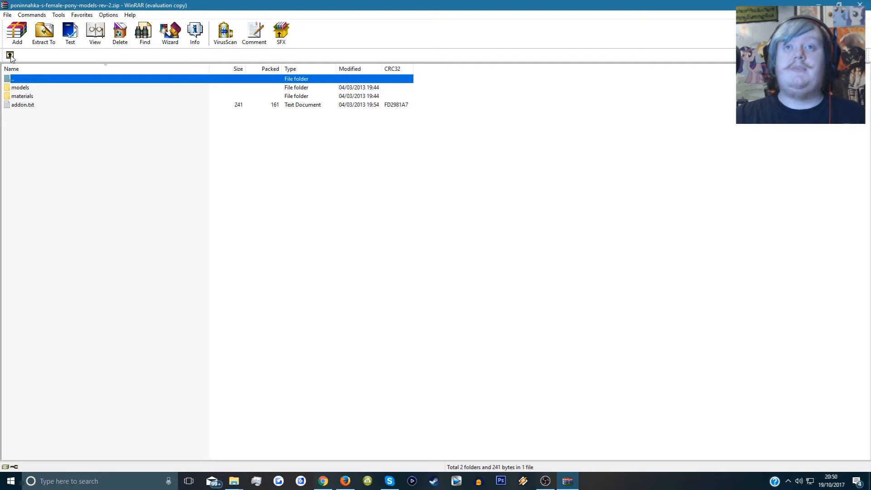
{"action": "double_click", "coordinate": [20, 87]}
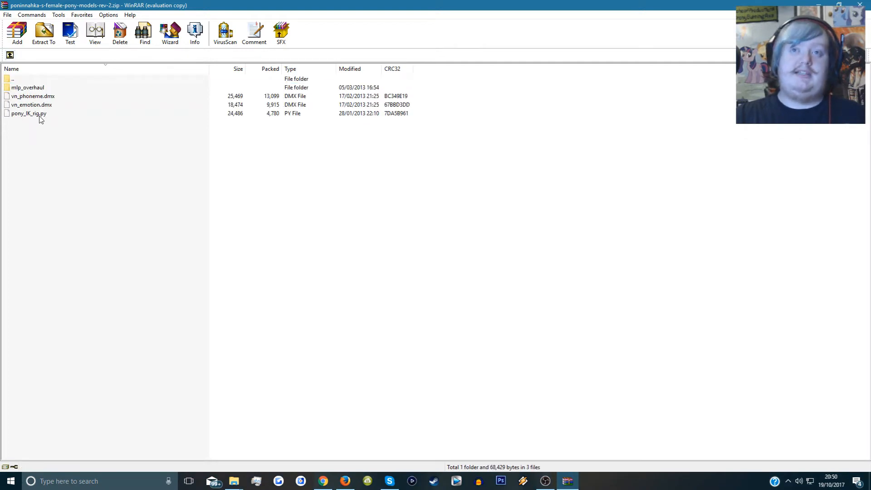
{"action": "left_click", "coordinate": [29, 114]}
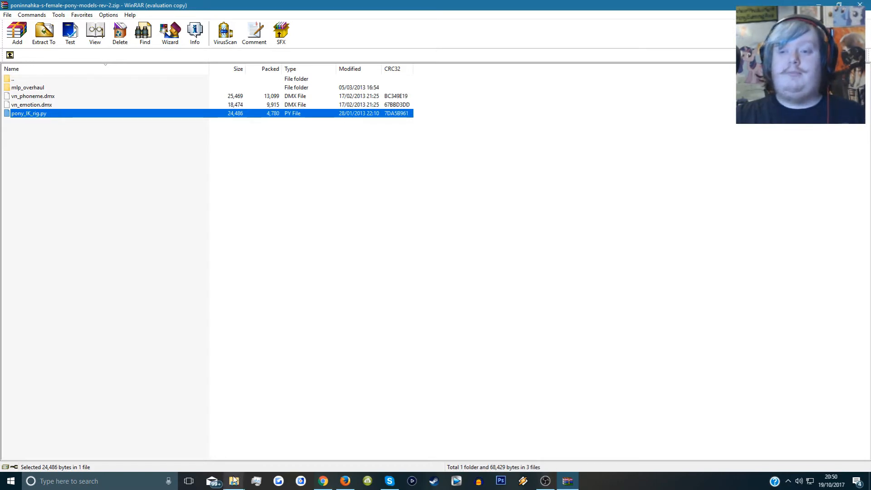
{"action": "mouse_move", "coordinate": [219, 318]}
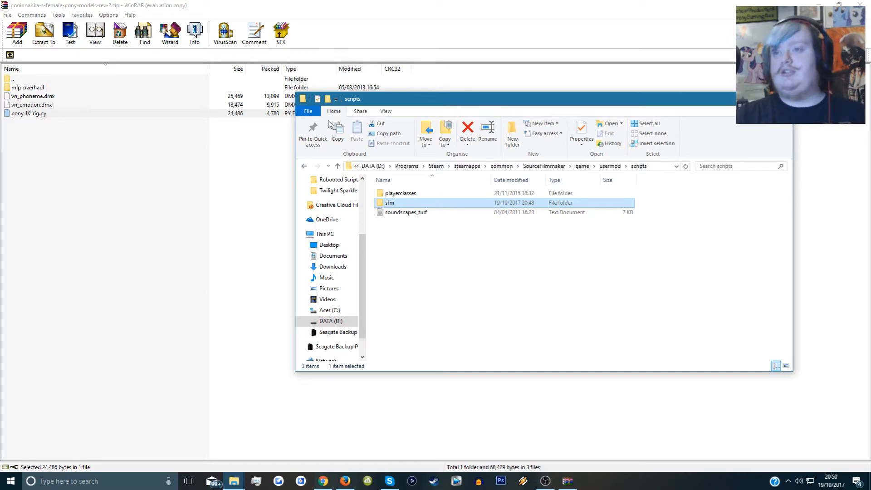
Browse usermod's scripts and sfm subfolders in File Explorer, then return to the archive's rig script.
{"action": "left_click", "coordinate": [405, 212]}
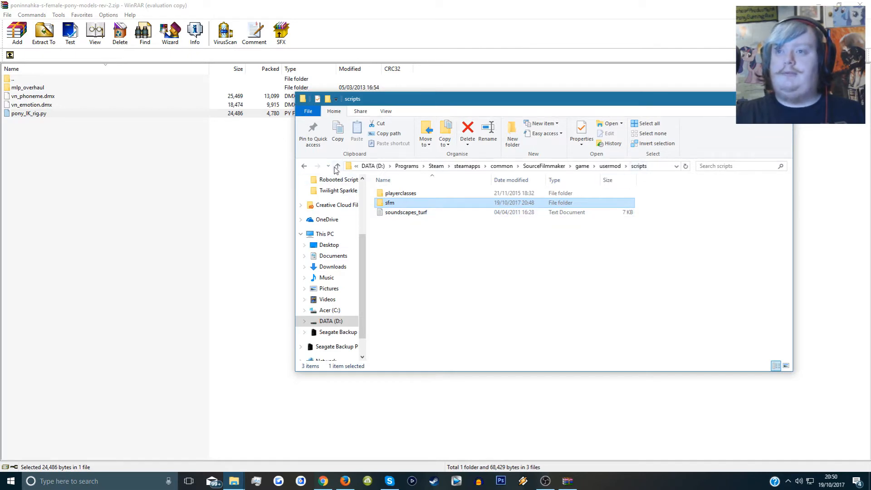
{"action": "left_click", "coordinate": [337, 165]}
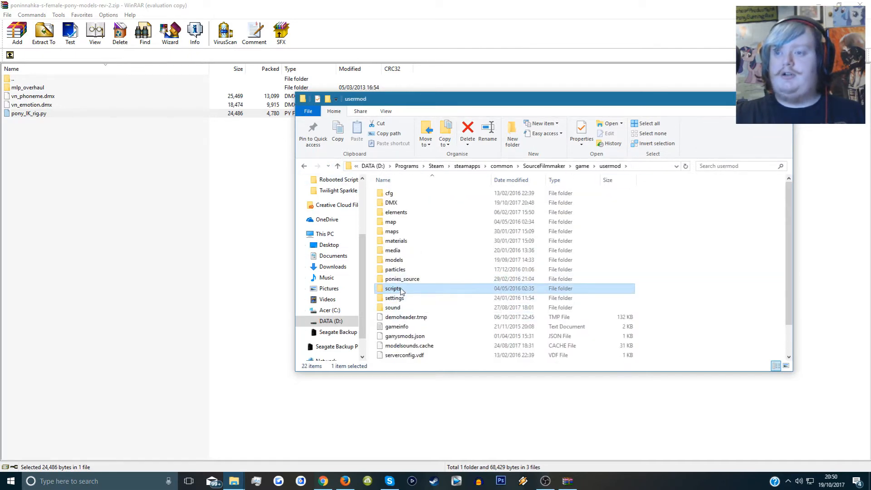
{"action": "double_click", "coordinate": [393, 289]}
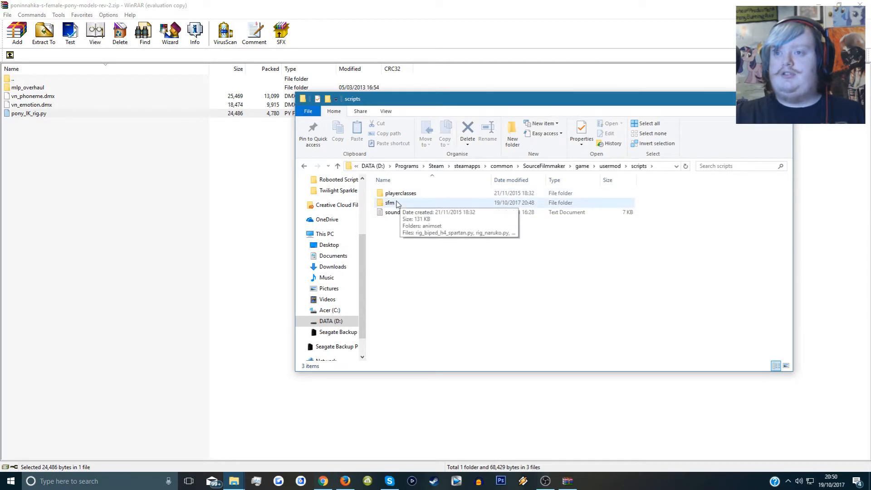
{"action": "double_click", "coordinate": [390, 202]}
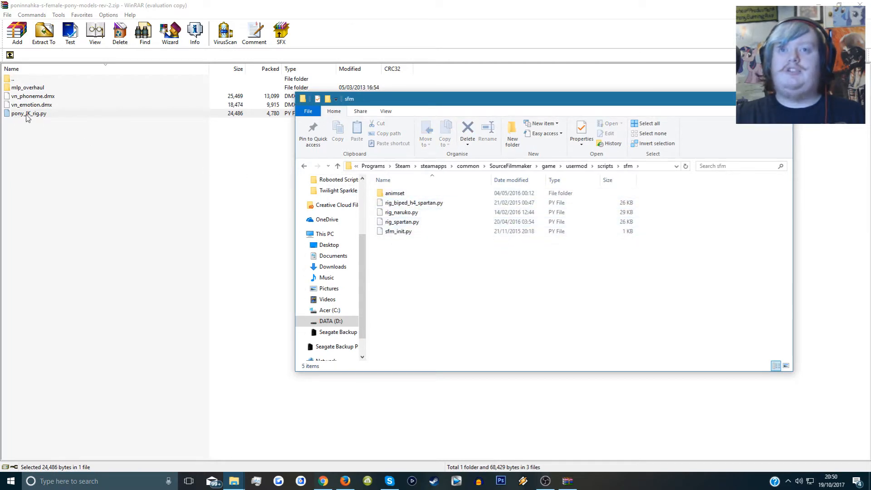
{"action": "left_click", "coordinate": [28, 114]}
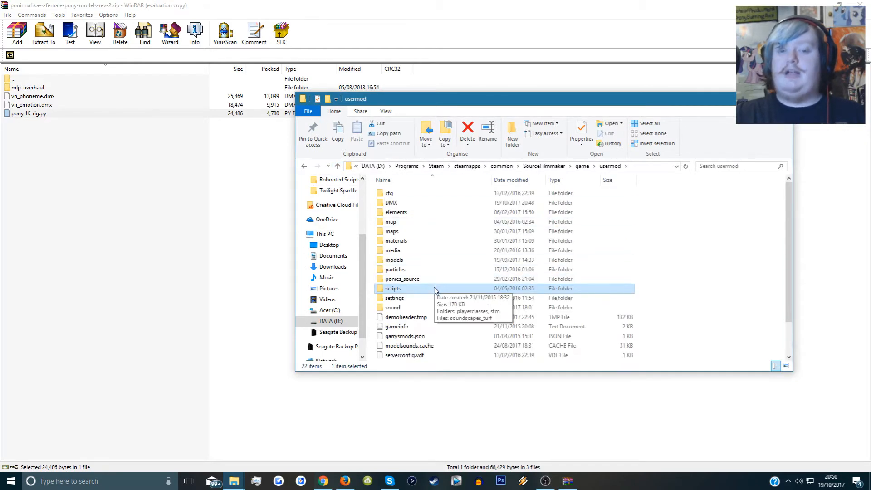
{"action": "mouse_move", "coordinate": [391, 203]}
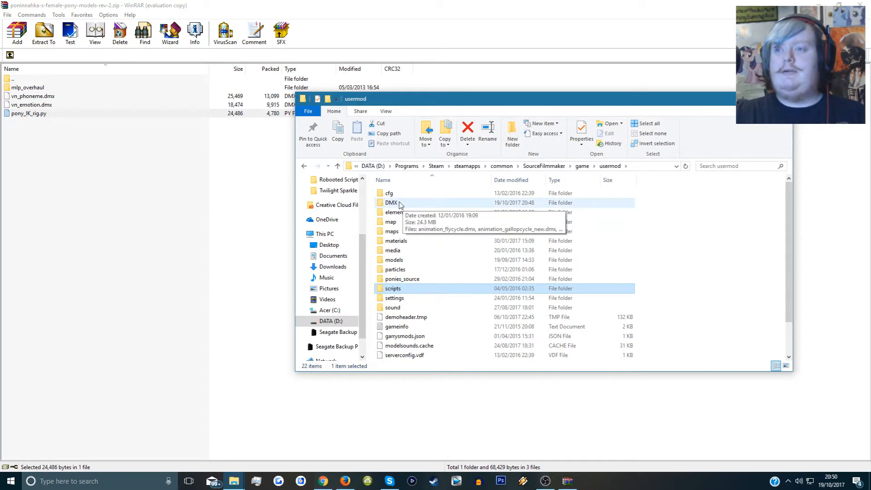
{"action": "double_click", "coordinate": [390, 202]}
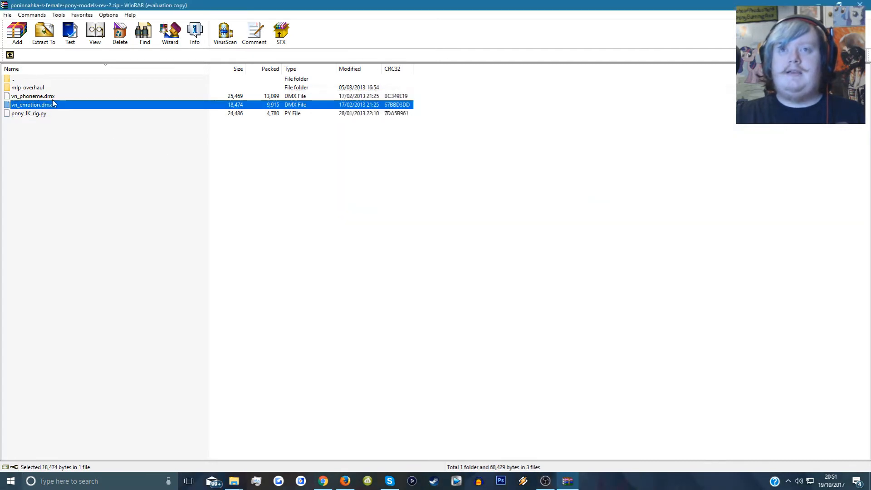
Select the two DMX files in the archive and move File Explorer up to SFM's game folder.
{"action": "left_click", "coordinate": [32, 96]}
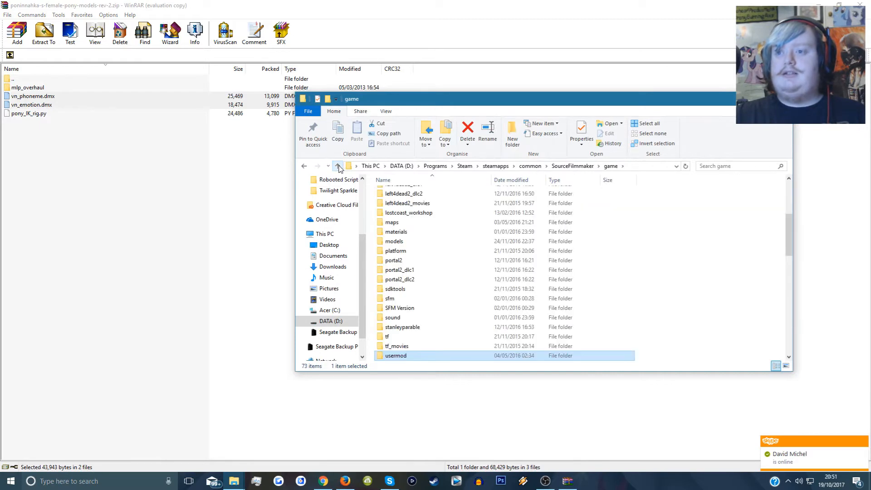
{"action": "double_click", "coordinate": [397, 355]}
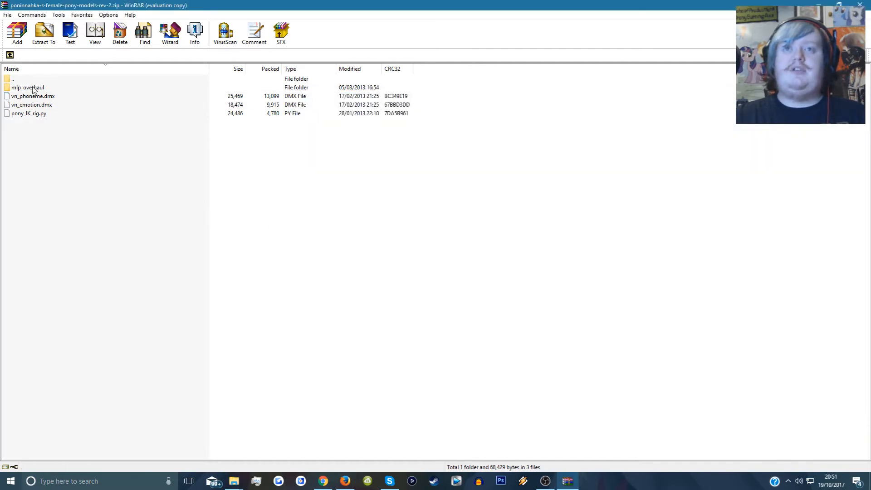
Move the mlp_overhaul models and materials folders into usermod, replacing the 632 same-named files.
{"action": "double_click", "coordinate": [28, 87]}
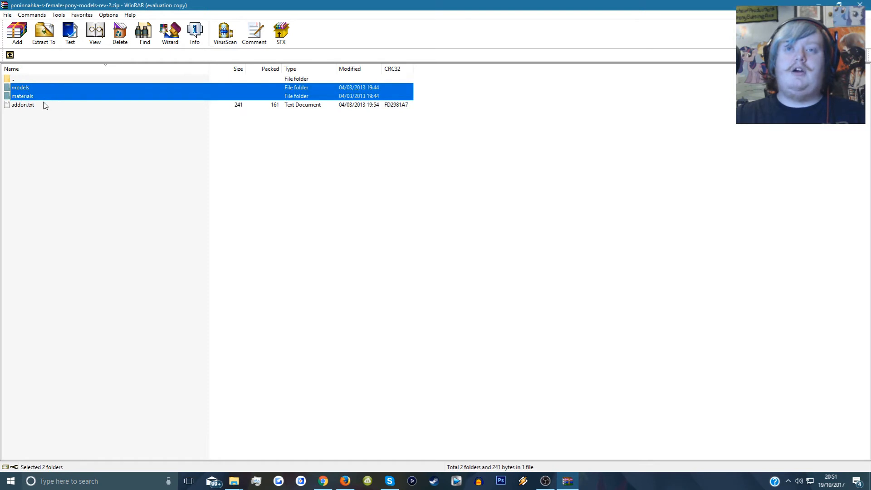
{"action": "mouse_move", "coordinate": [27, 103]}
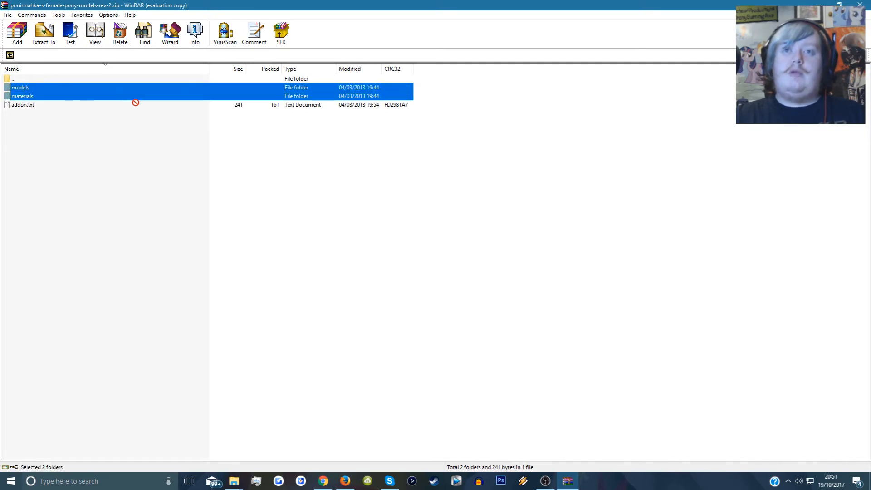
{"action": "mouse_move", "coordinate": [233, 481]}
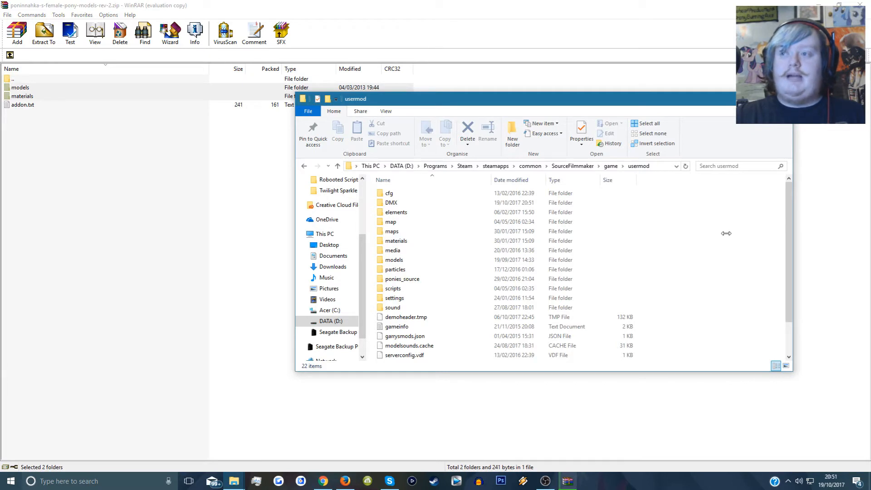
{"action": "mouse_move", "coordinate": [561, 241]}
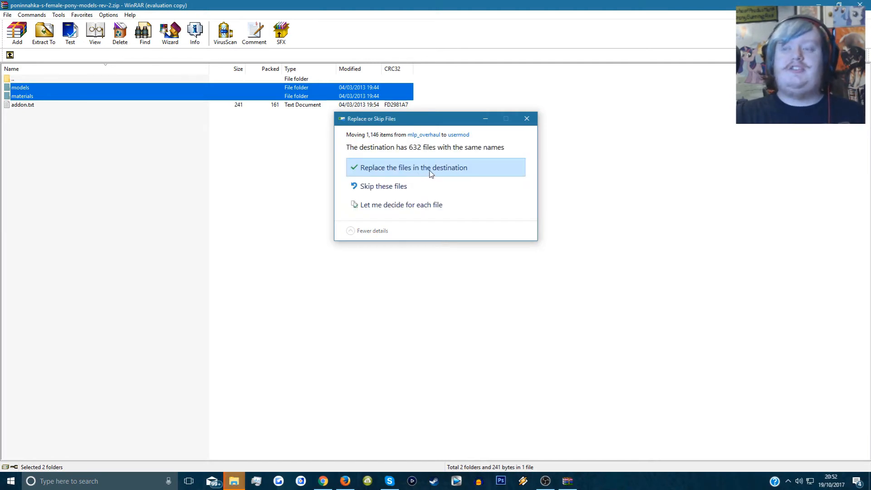
{"action": "left_click", "coordinate": [414, 167]}
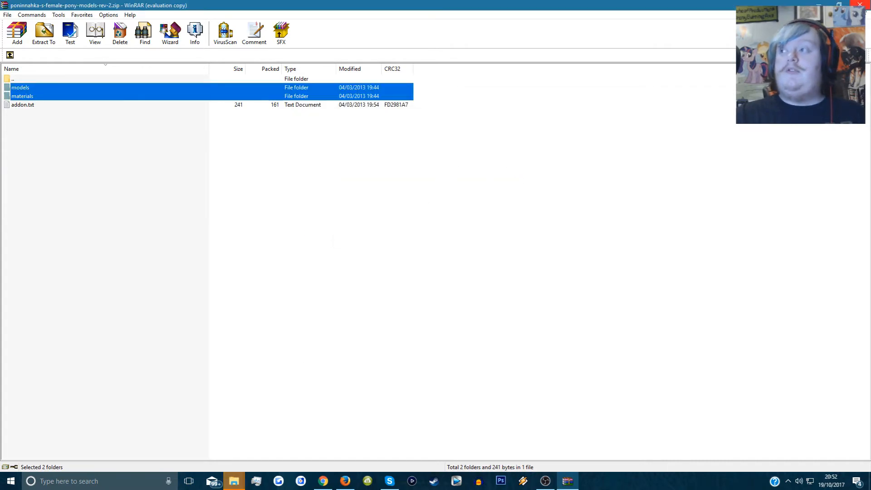
Launch Source Filmmaker from the Programs search, opening the cave session with the waterfall.
{"action": "left_click", "coordinate": [322, 481]}
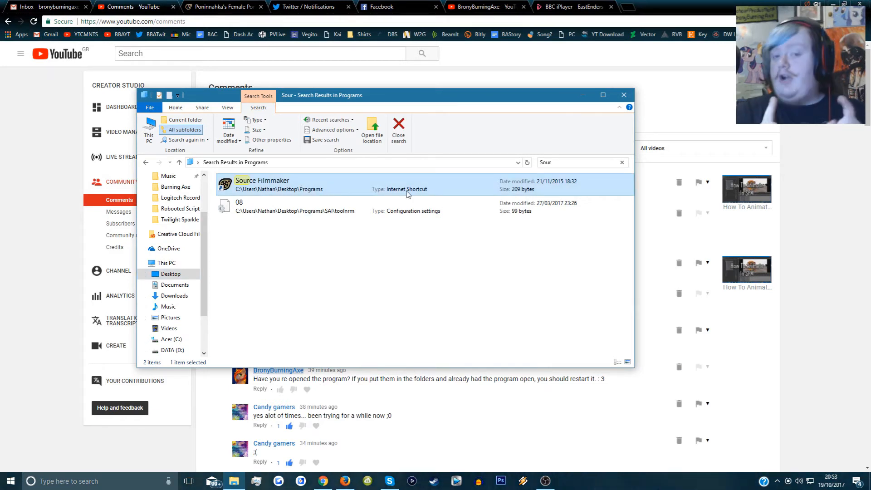
{"action": "double_click", "coordinate": [261, 184]}
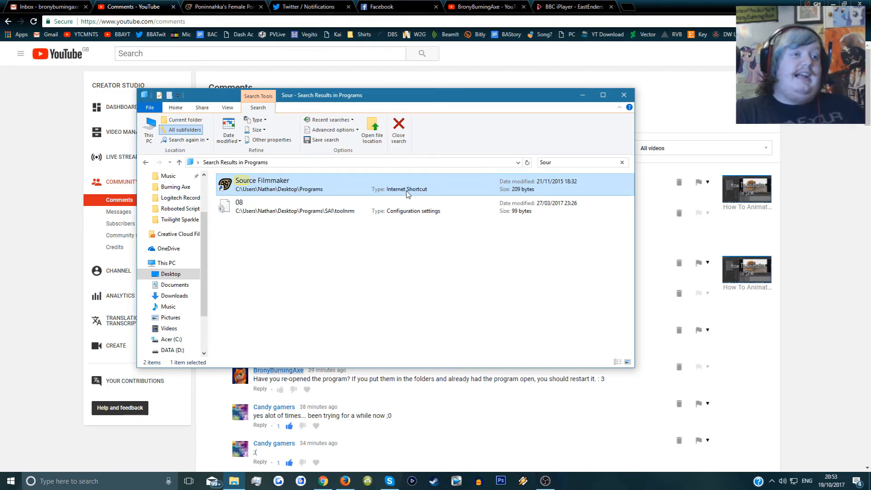
{"action": "double_click", "coordinate": [261, 180]}
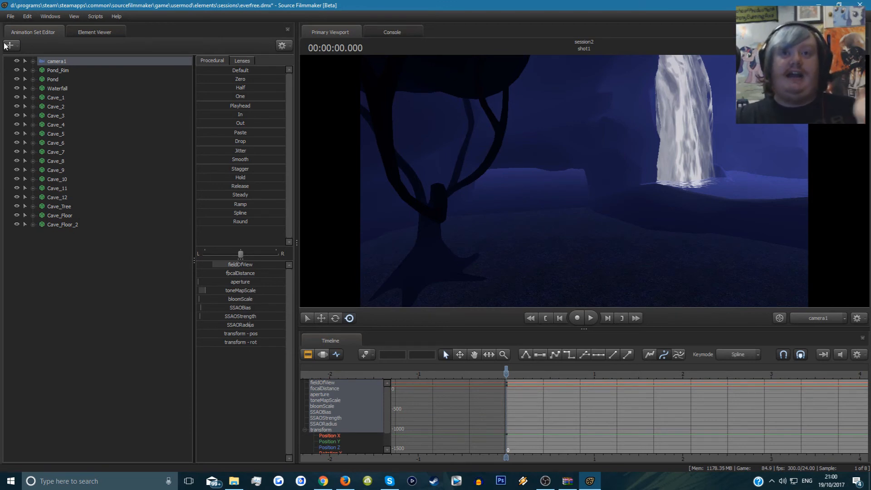
Start creating an animation set for a new model from the Animation Set Editor's + menu.
{"action": "left_click", "coordinate": [9, 45]}
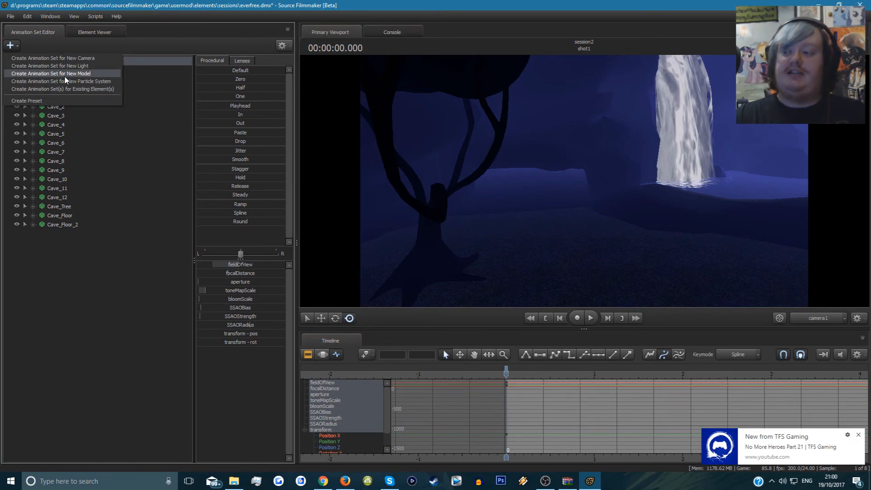
{"action": "left_click", "coordinate": [51, 74]}
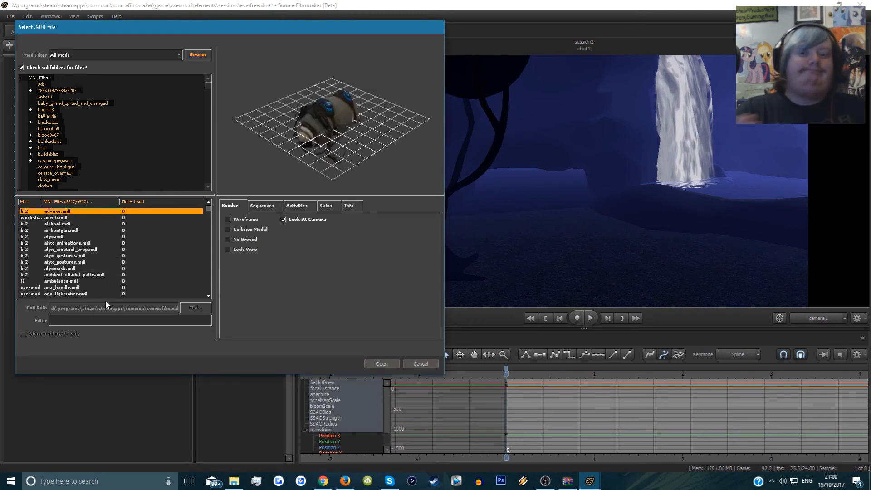
Limit the model picker to usermod and filter its list by 'vn'.
{"action": "left_click", "coordinate": [197, 54]}
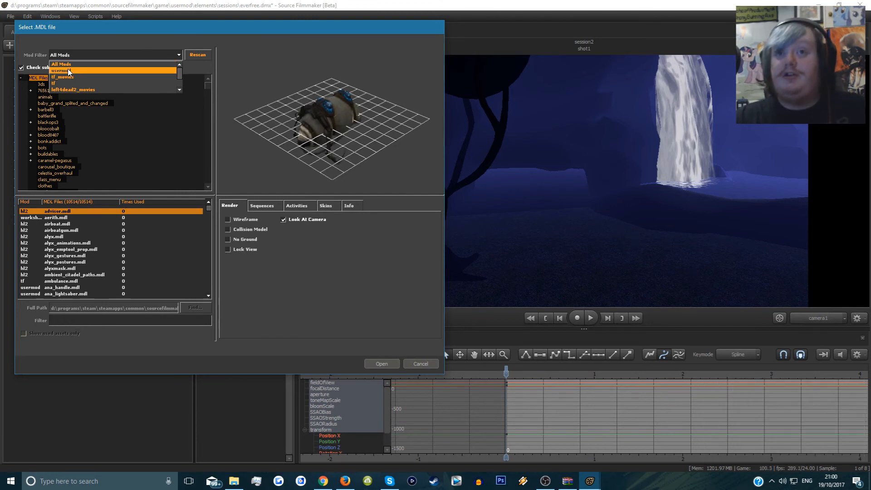
{"action": "left_click", "coordinate": [59, 71]}
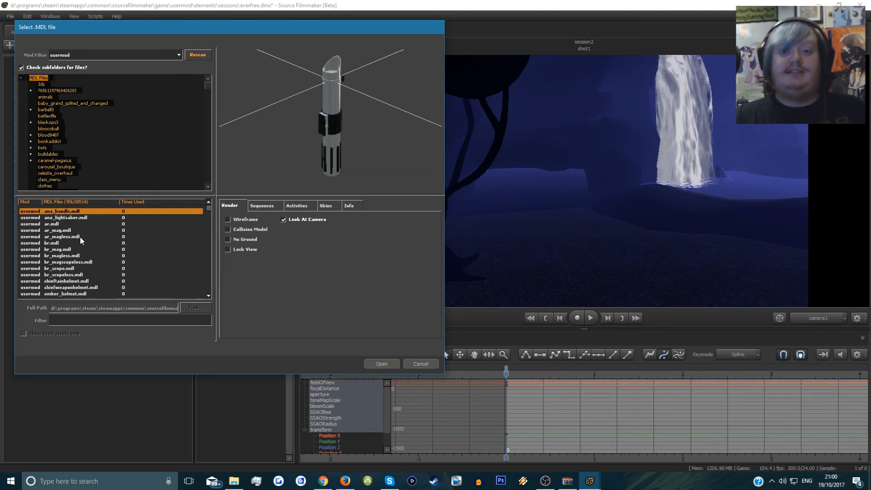
{"action": "type", "text": "vn"}
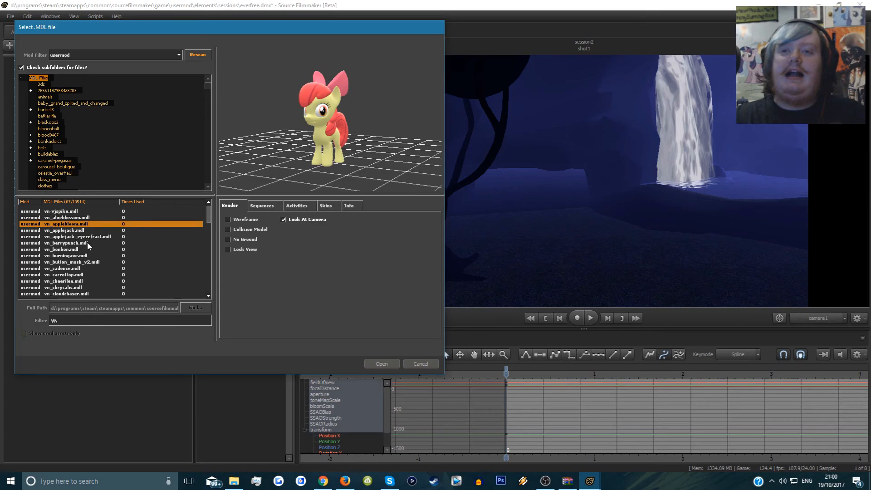
Preview the applejack, berrypunch, bonbon and burningaxe ponies, then load vn_burningaxe.mdl into the scene.
{"action": "left_click", "coordinate": [64, 230]}
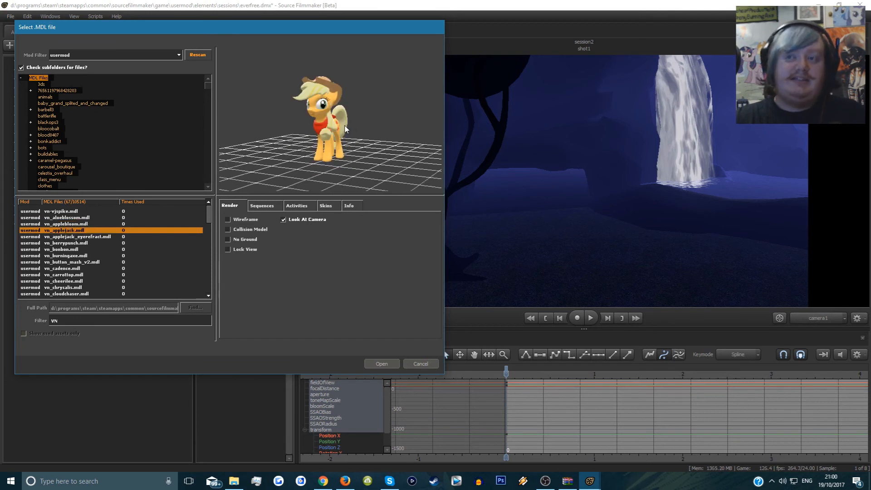
{"action": "left_click", "coordinate": [65, 244]}
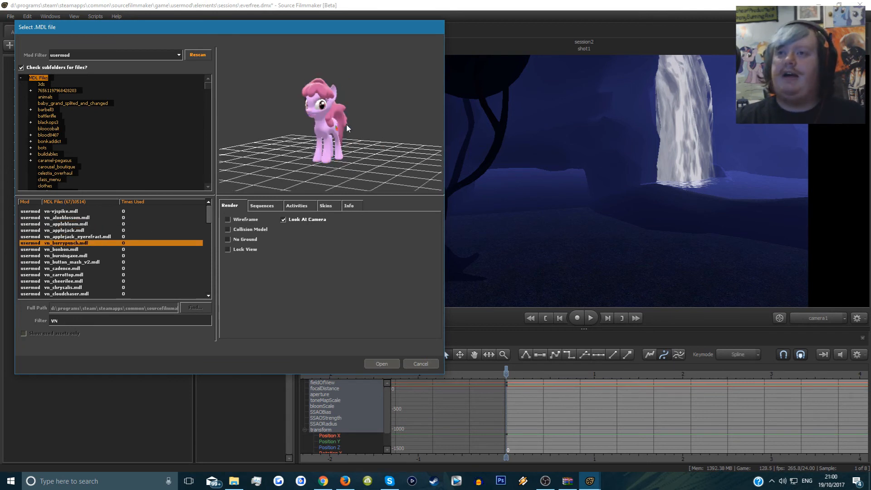
{"action": "left_click", "coordinate": [78, 236]}
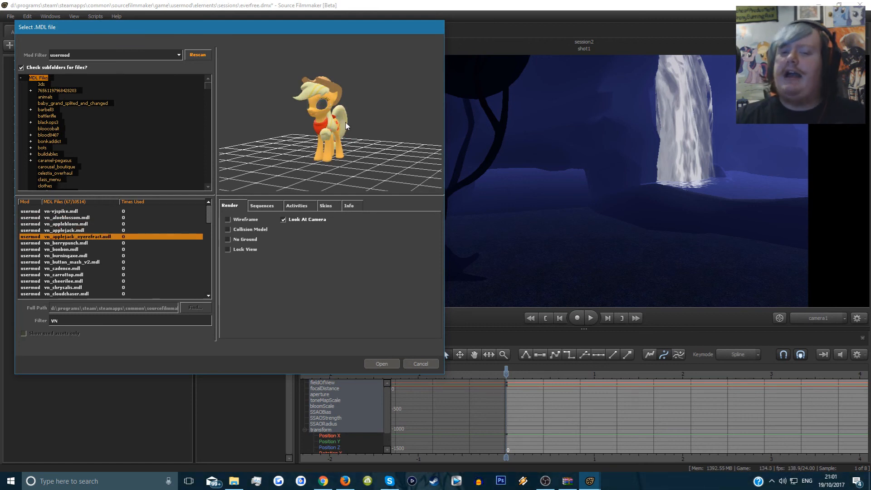
{"action": "left_click", "coordinate": [65, 248]}
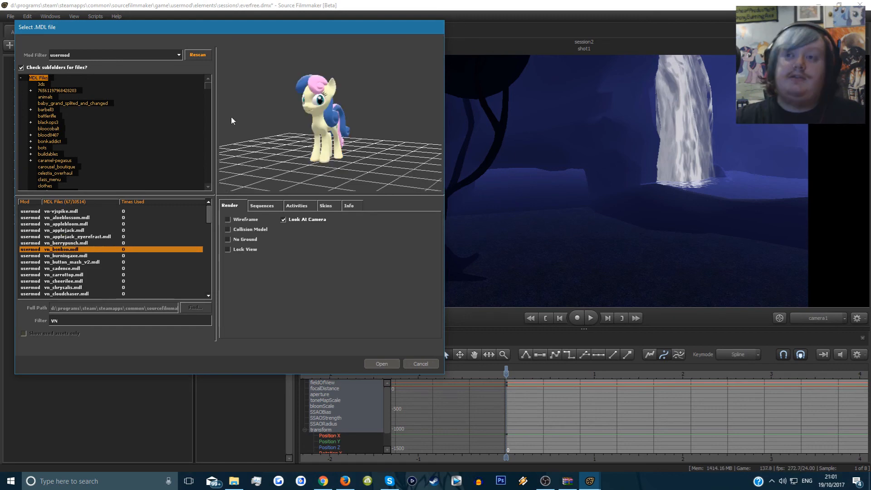
{"action": "left_click", "coordinate": [70, 255]}
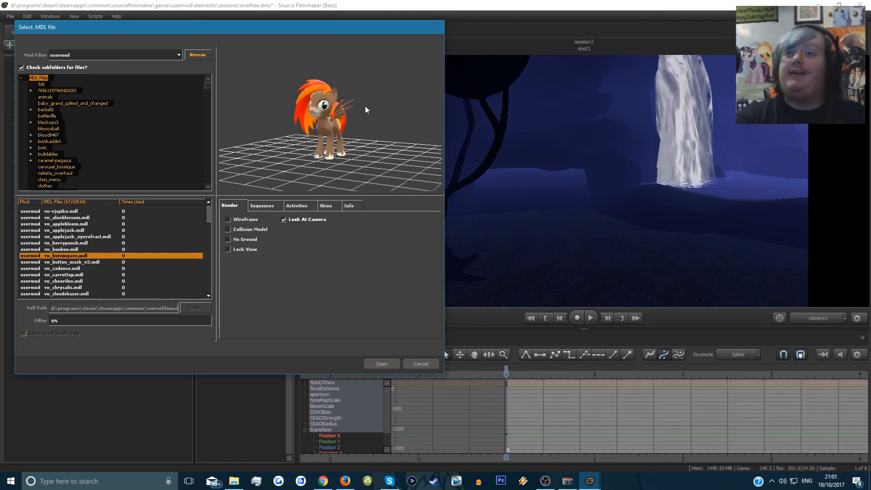
{"action": "left_click", "coordinate": [381, 363]}
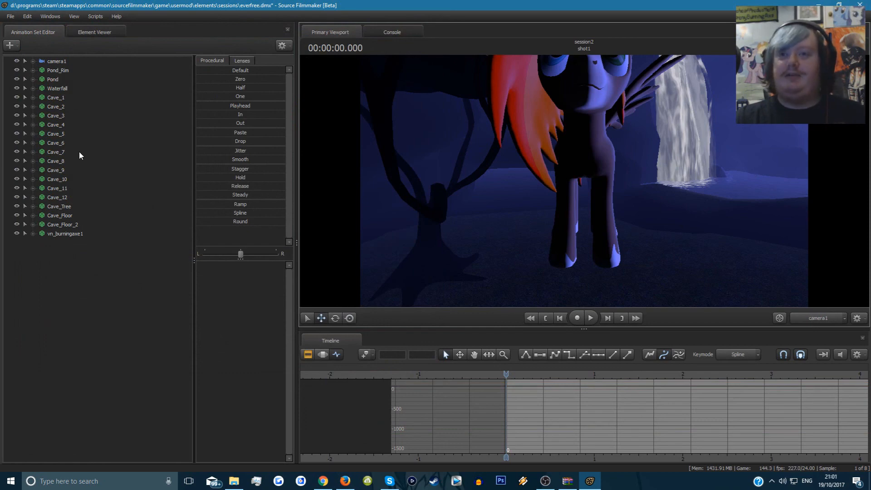
Select camera1 so the shot can be reframed with the pony at the left edge.
{"action": "left_click", "coordinate": [57, 61]}
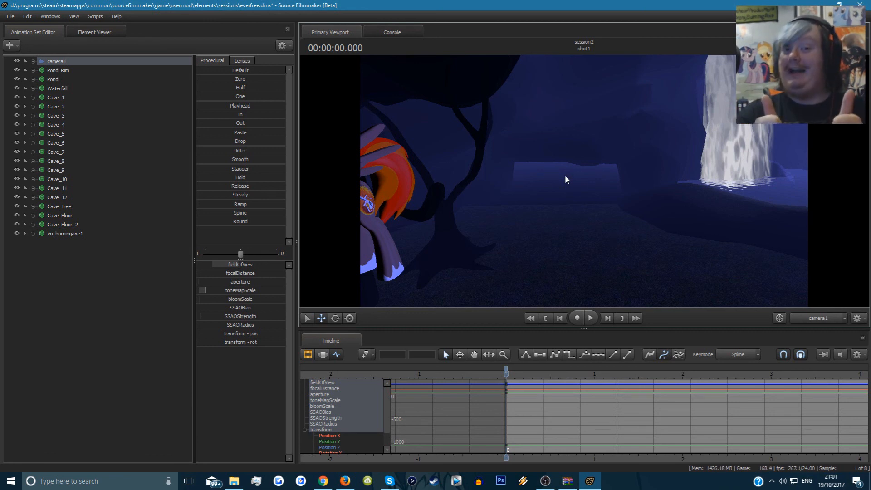
{"action": "mouse_move", "coordinate": [550, 160]}
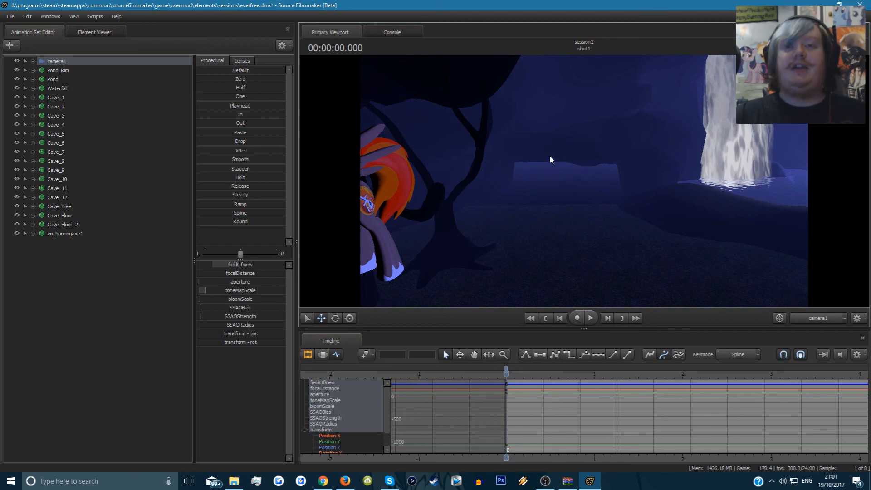